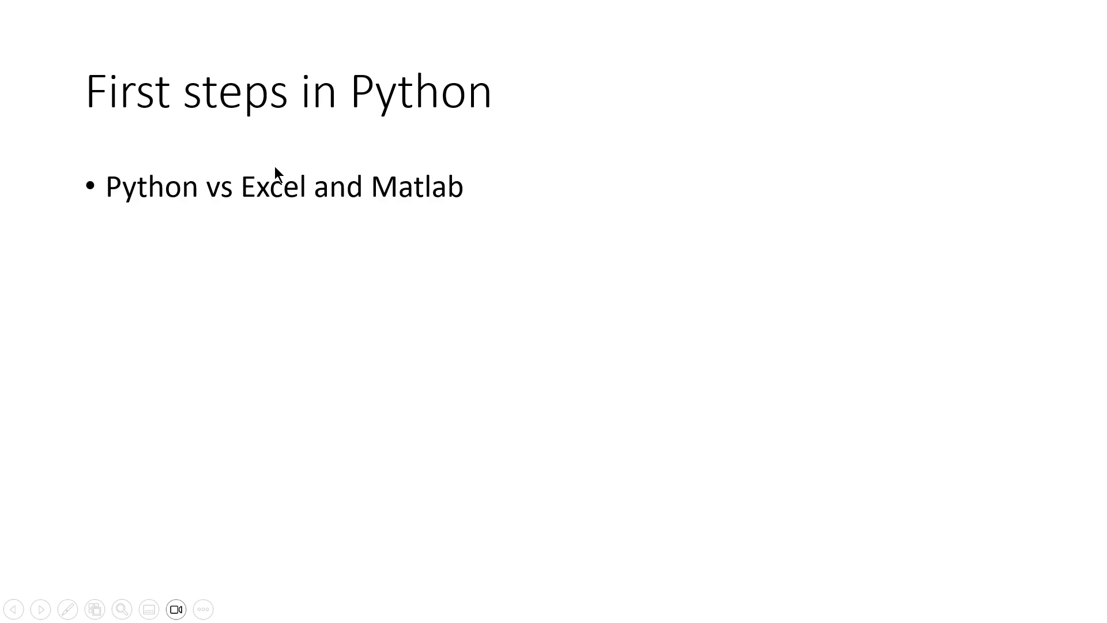
mouse_move(259, 210)
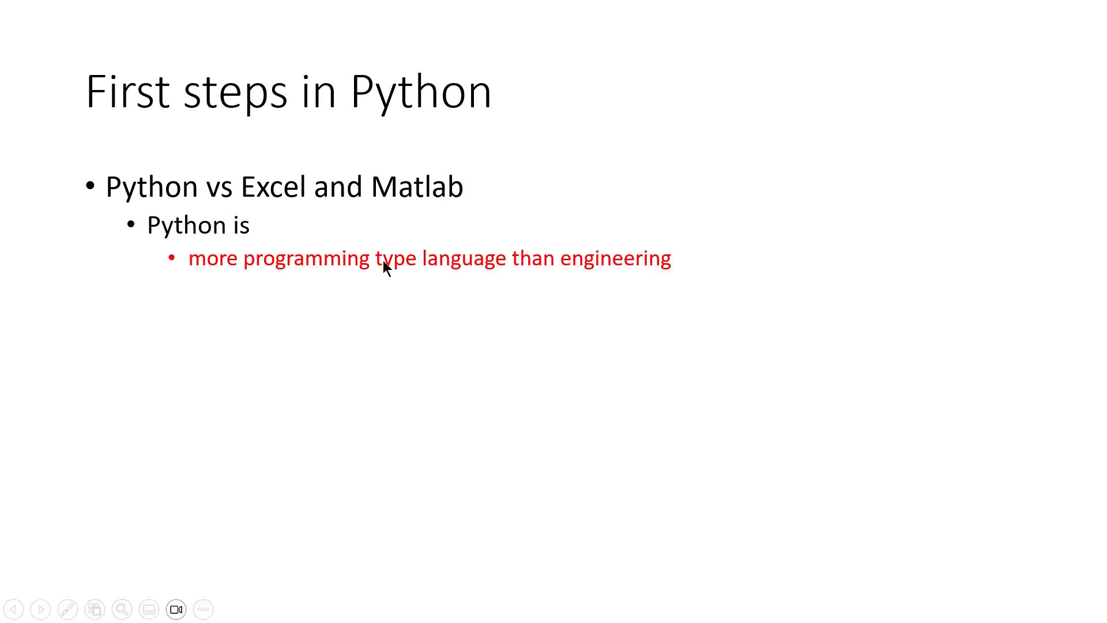
mouse_move(555, 290)
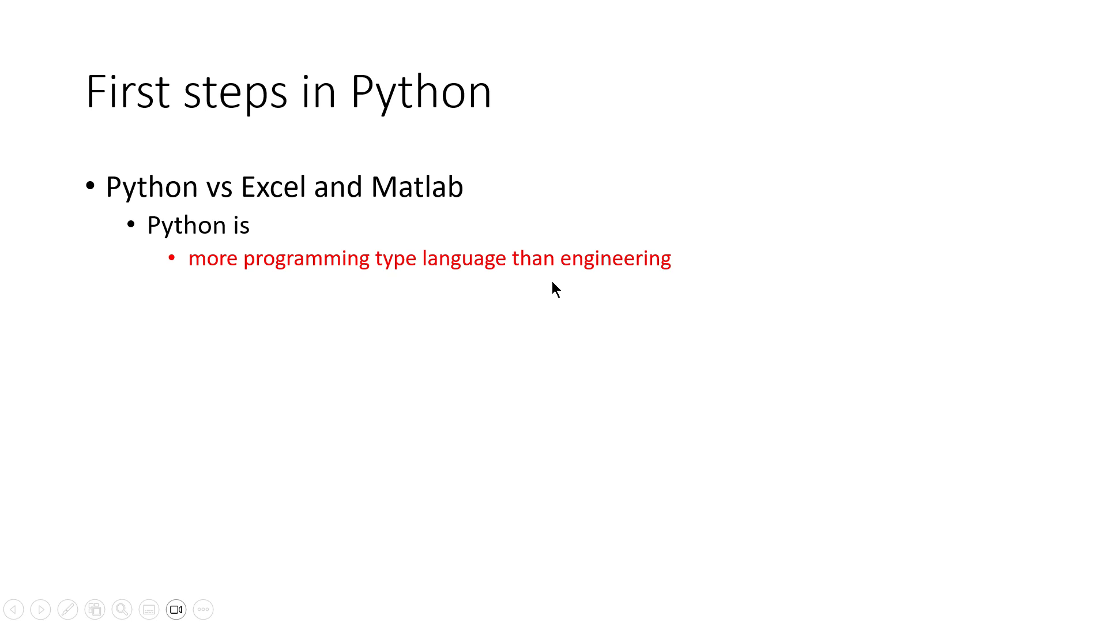
mouse_move(362, 280)
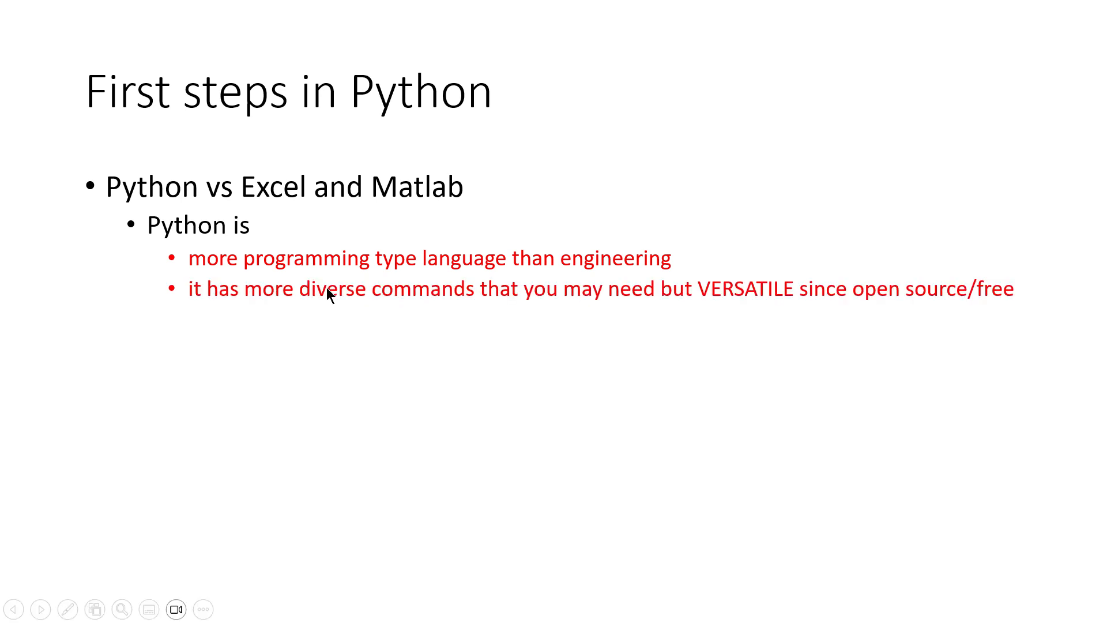
mouse_move(457, 314)
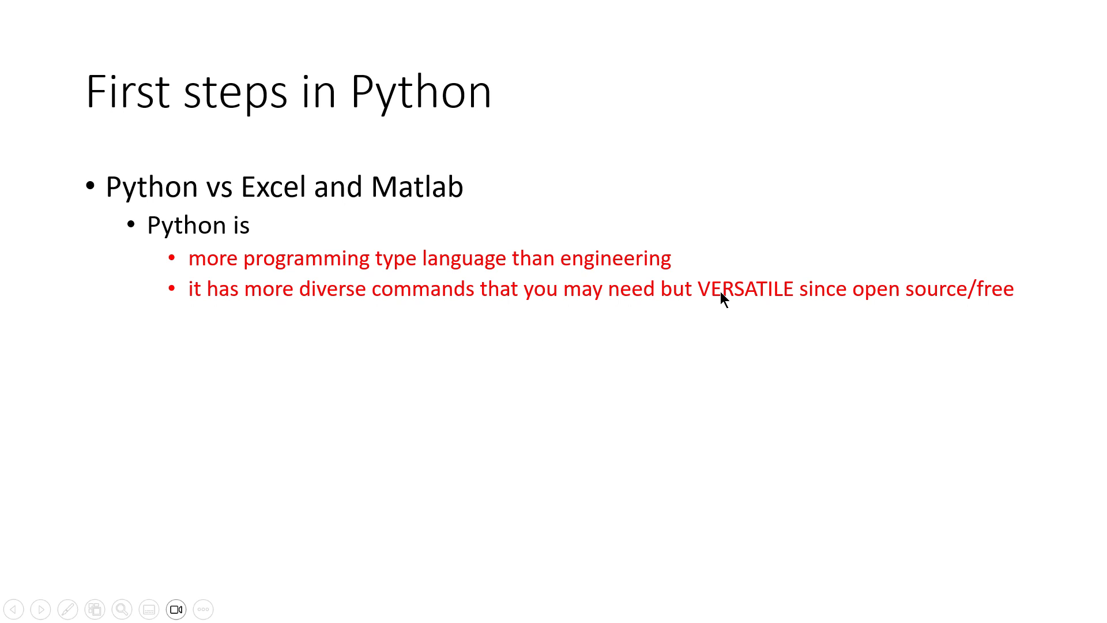
mouse_move(813, 289)
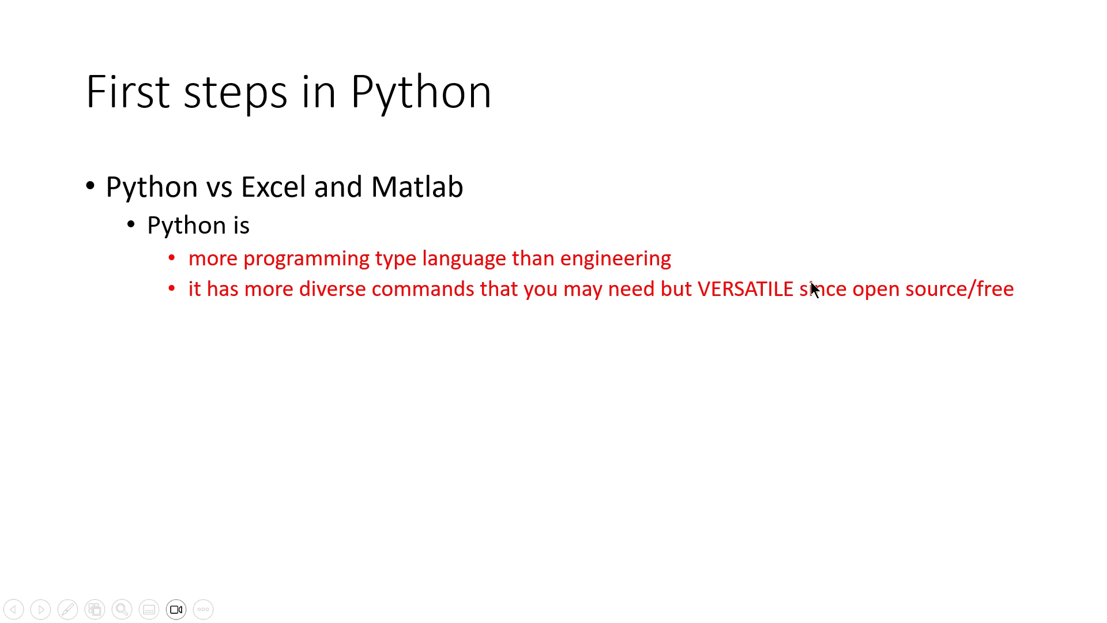
mouse_move(962, 307)
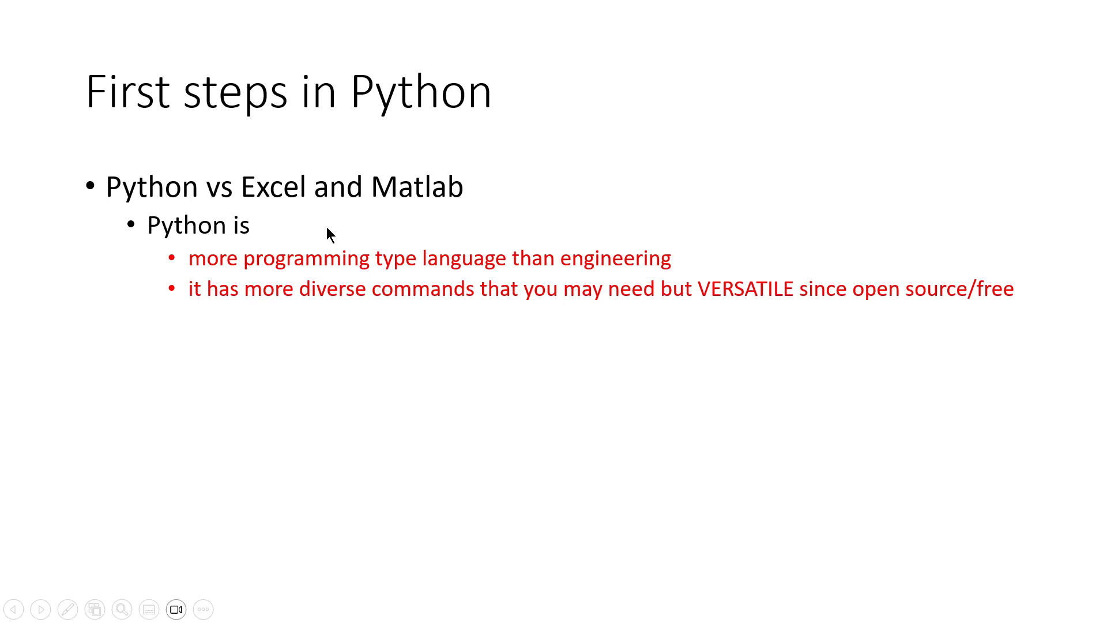
mouse_move(302, 218)
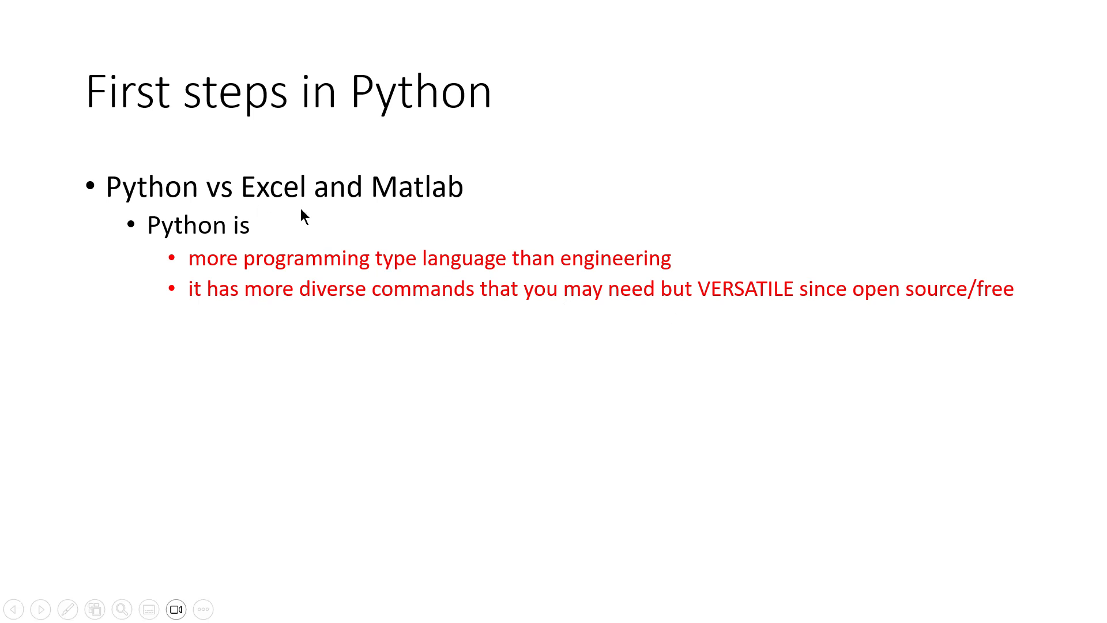
mouse_move(460, 190)
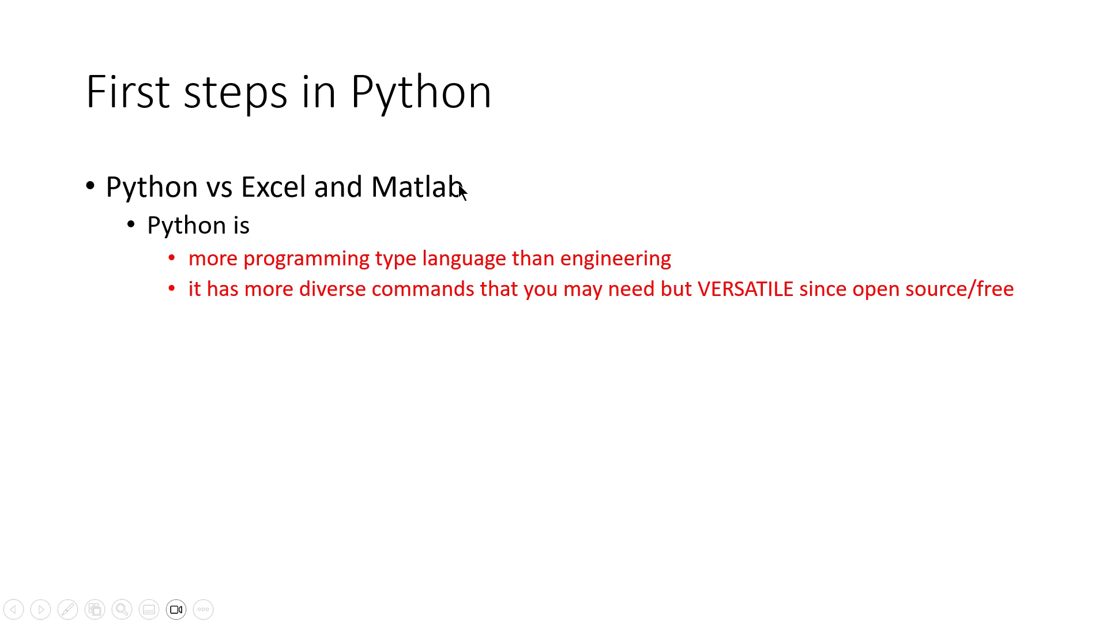
mouse_move(200, 338)
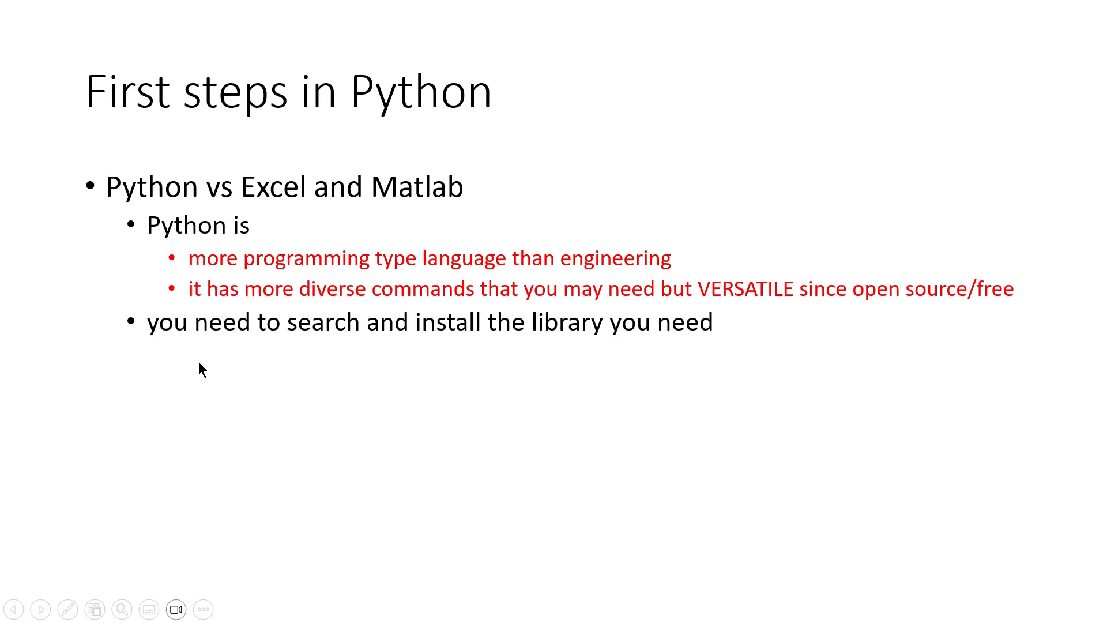
mouse_move(201, 290)
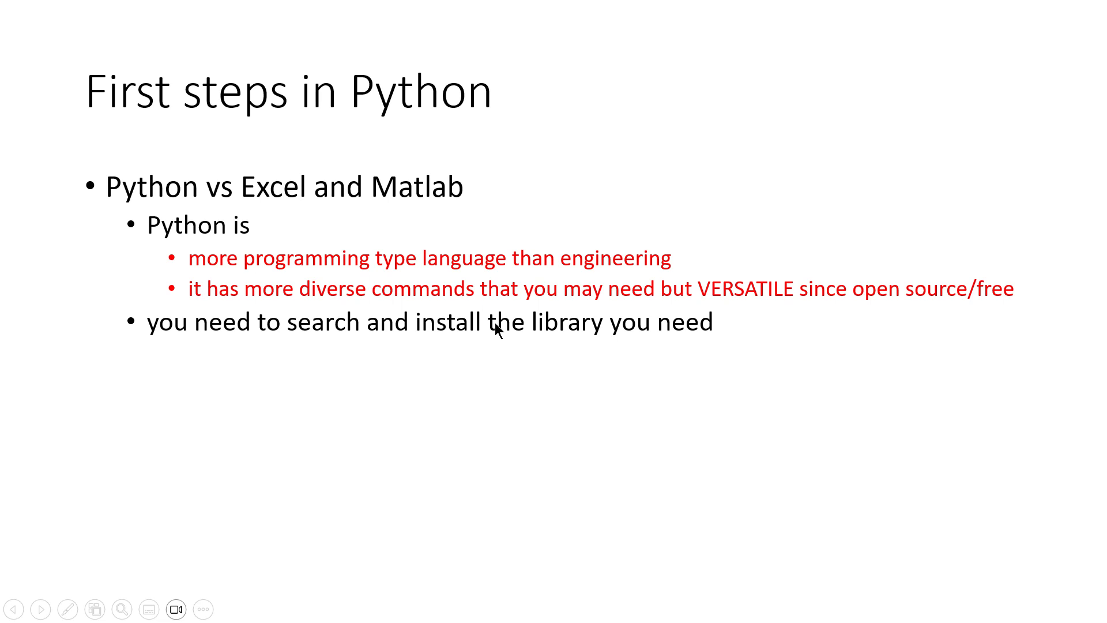
mouse_move(532, 360)
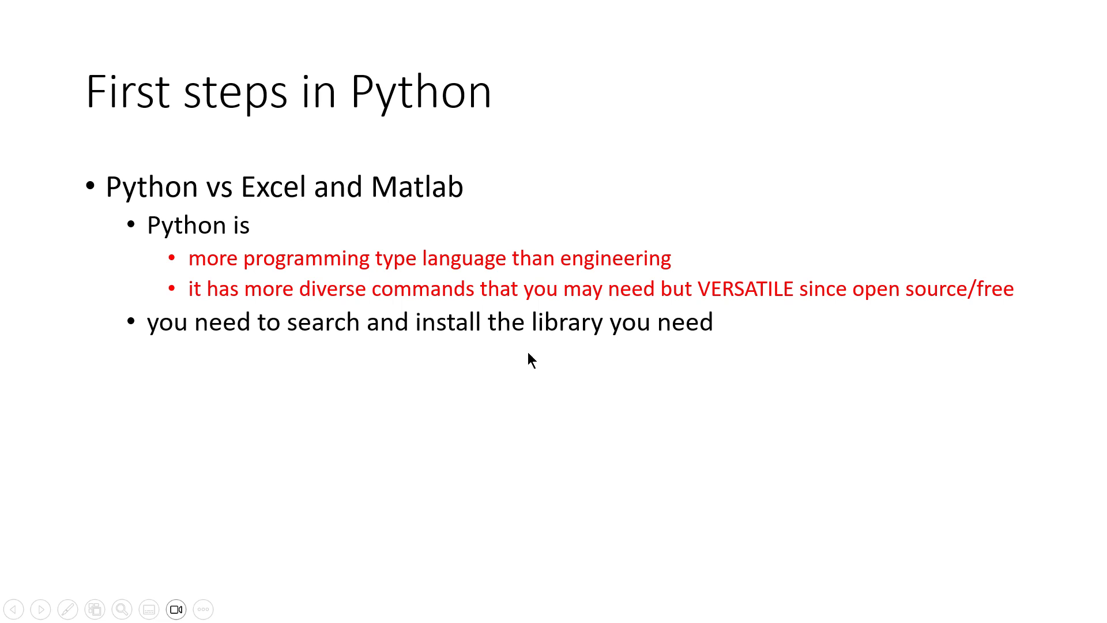
mouse_move(489, 318)
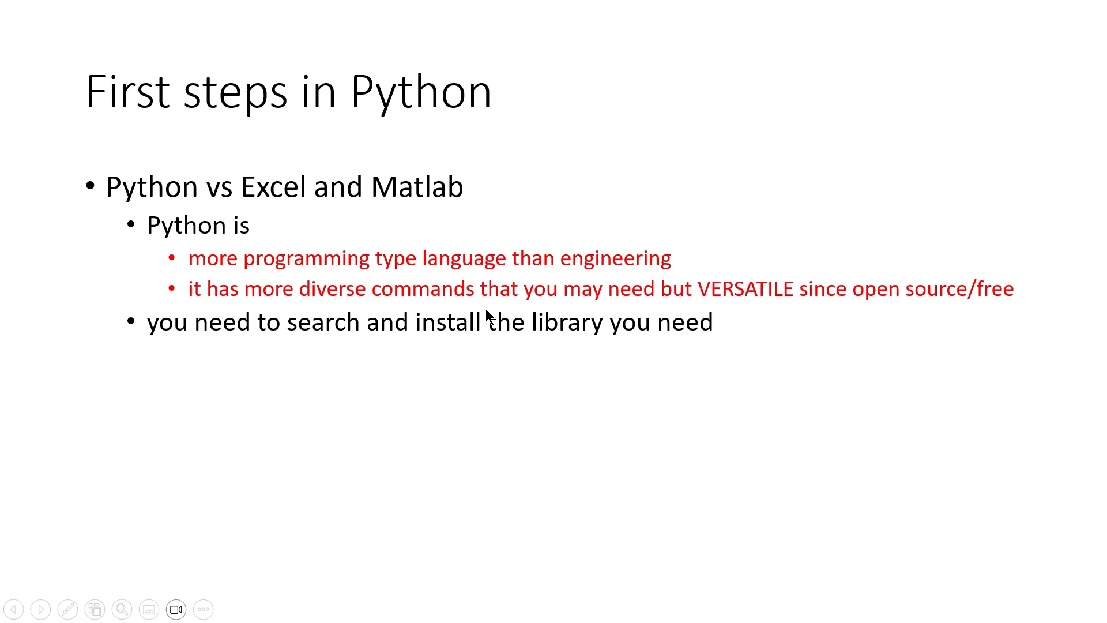
mouse_move(392, 249)
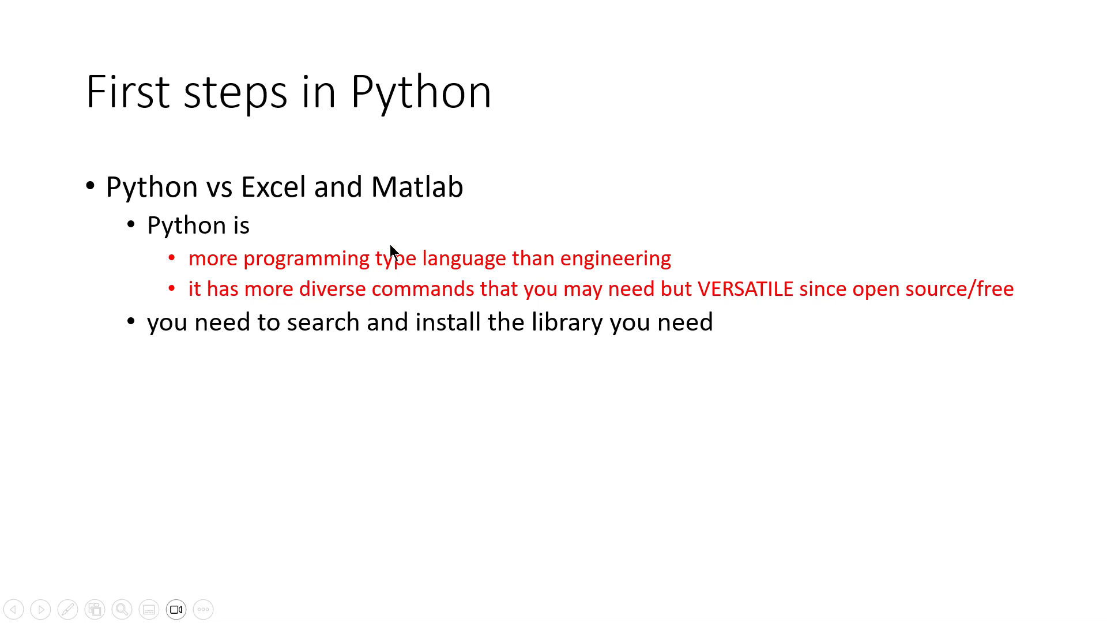
mouse_move(339, 326)
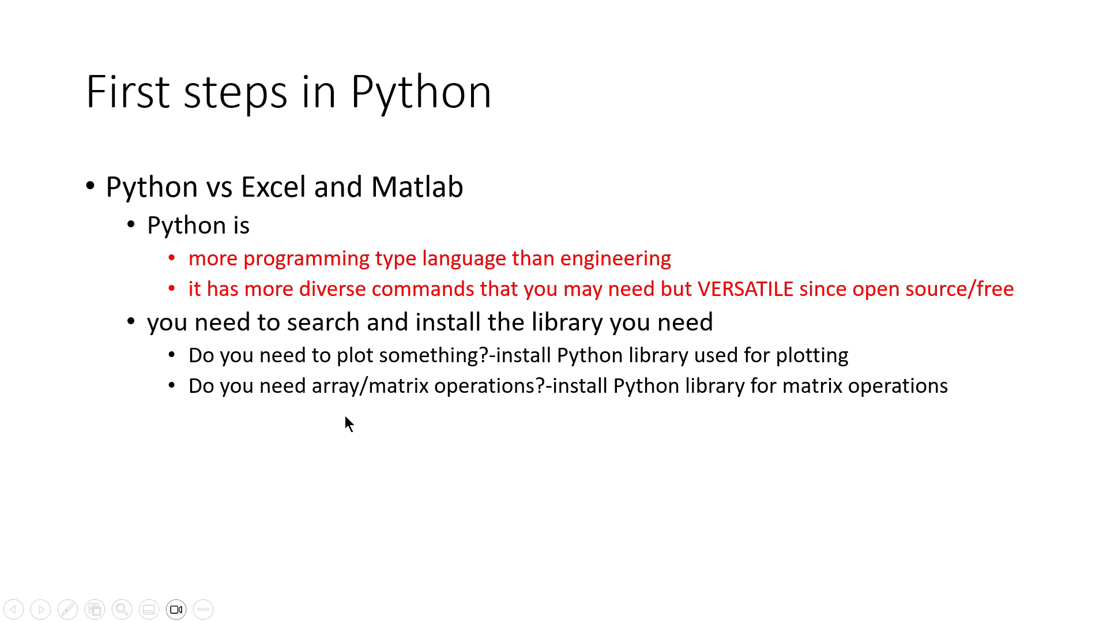
mouse_move(515, 405)
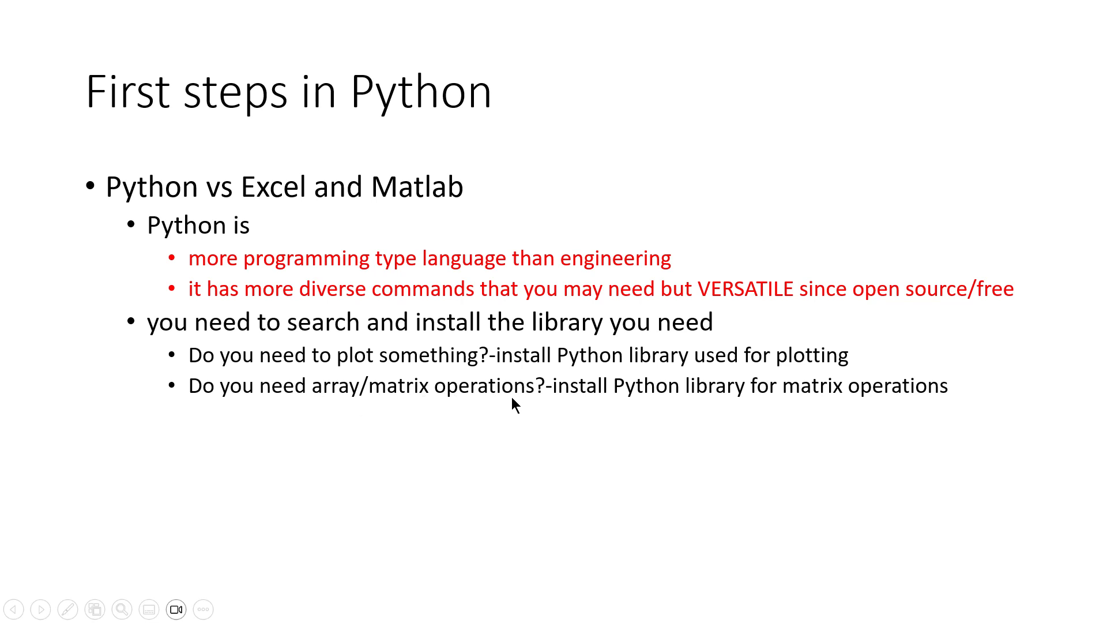
mouse_move(593, 408)
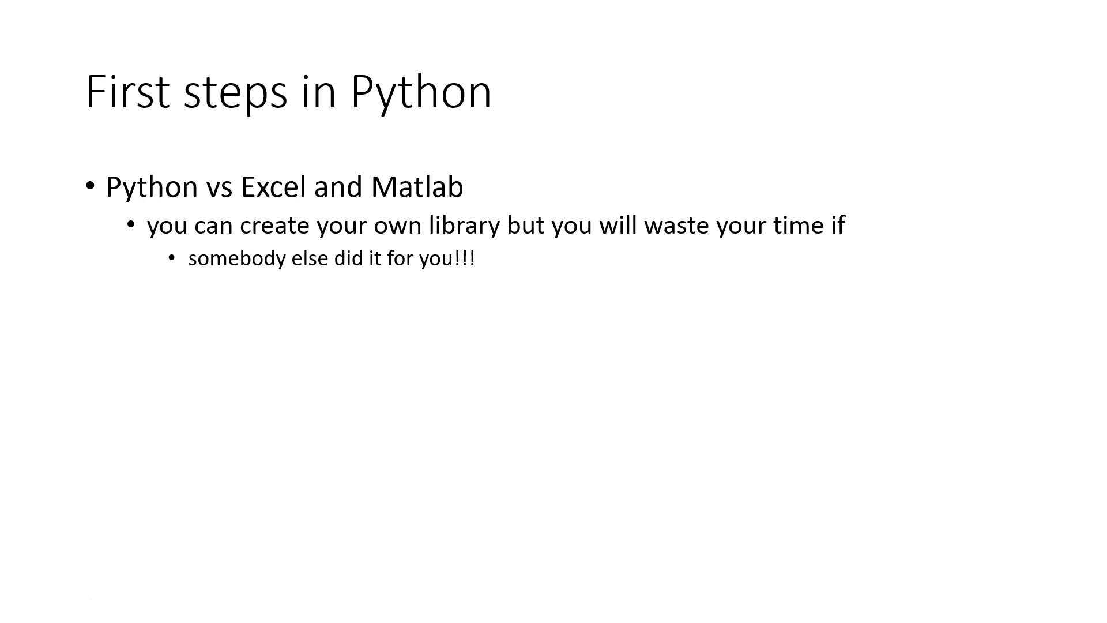
mouse_move(312, 311)
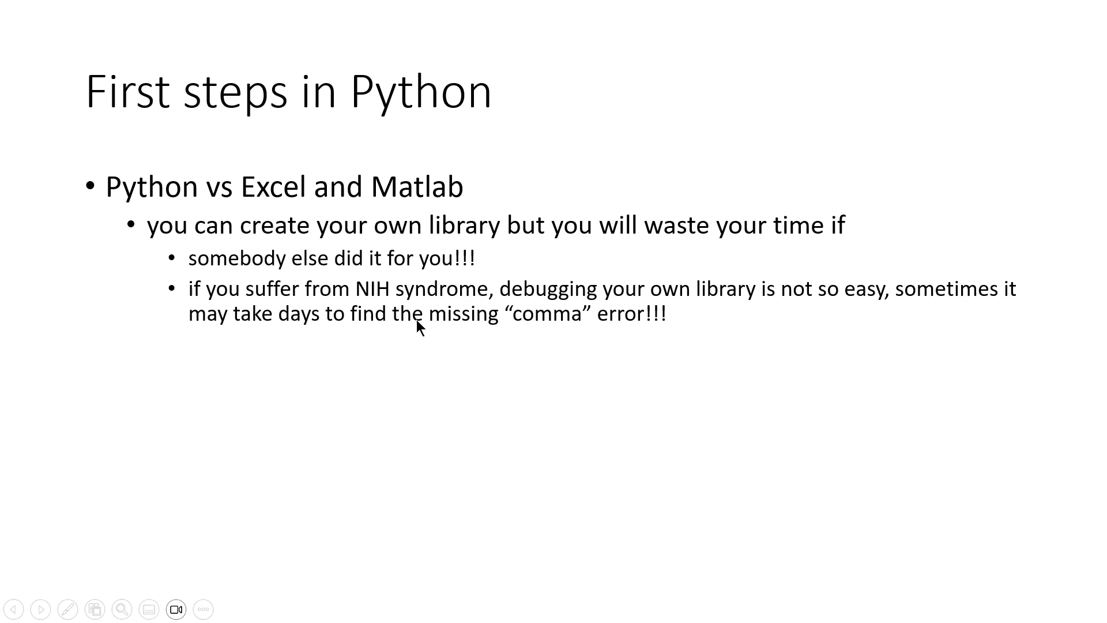
mouse_move(394, 309)
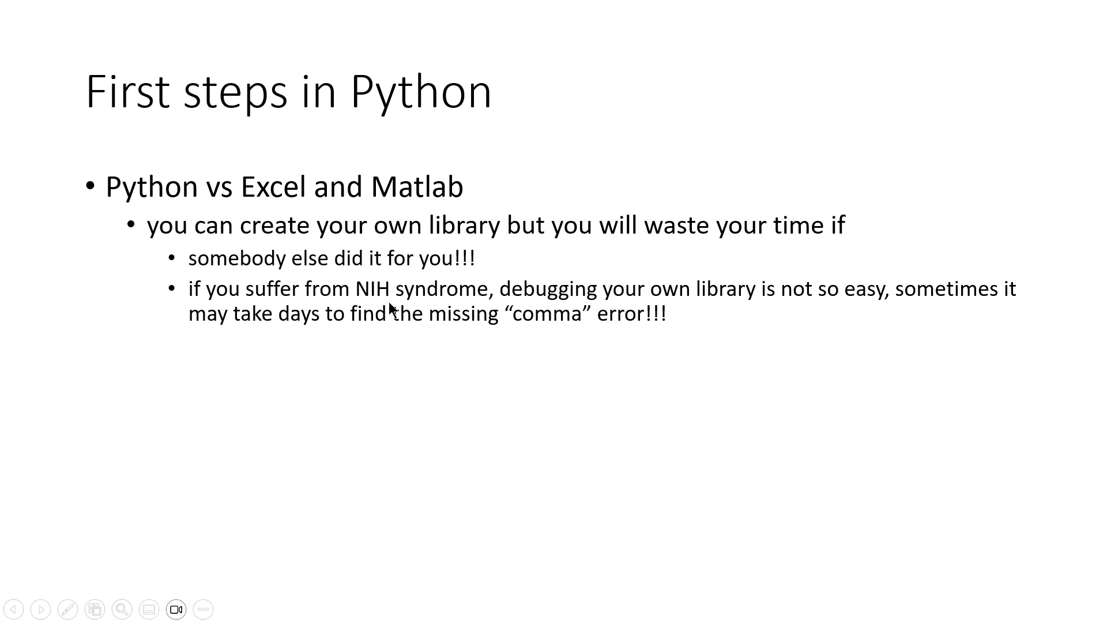
mouse_move(608, 296)
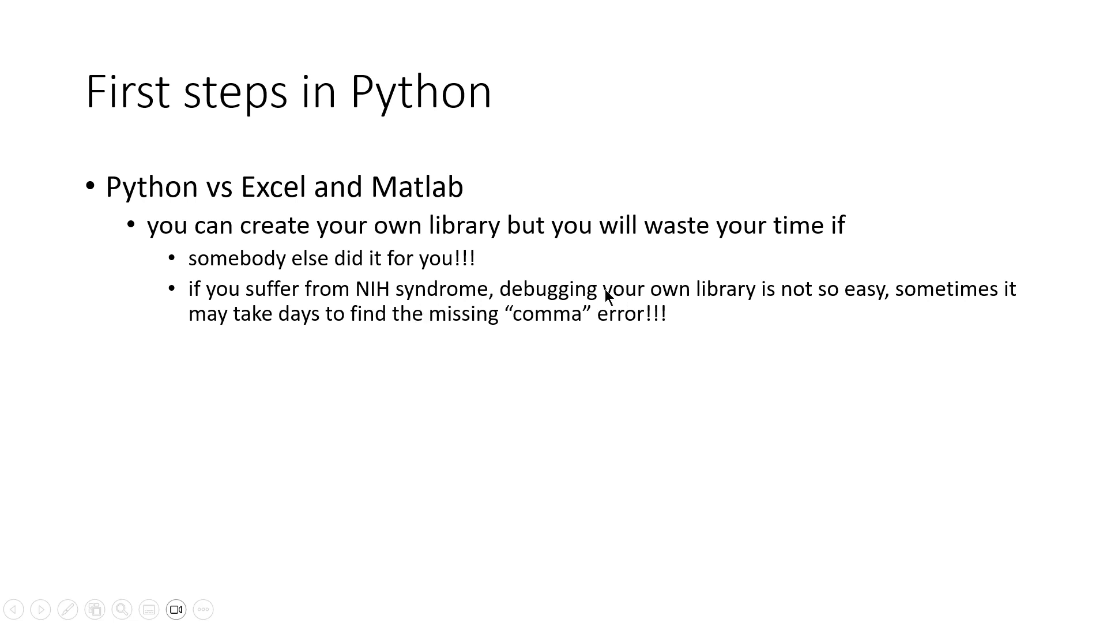
mouse_move(599, 300)
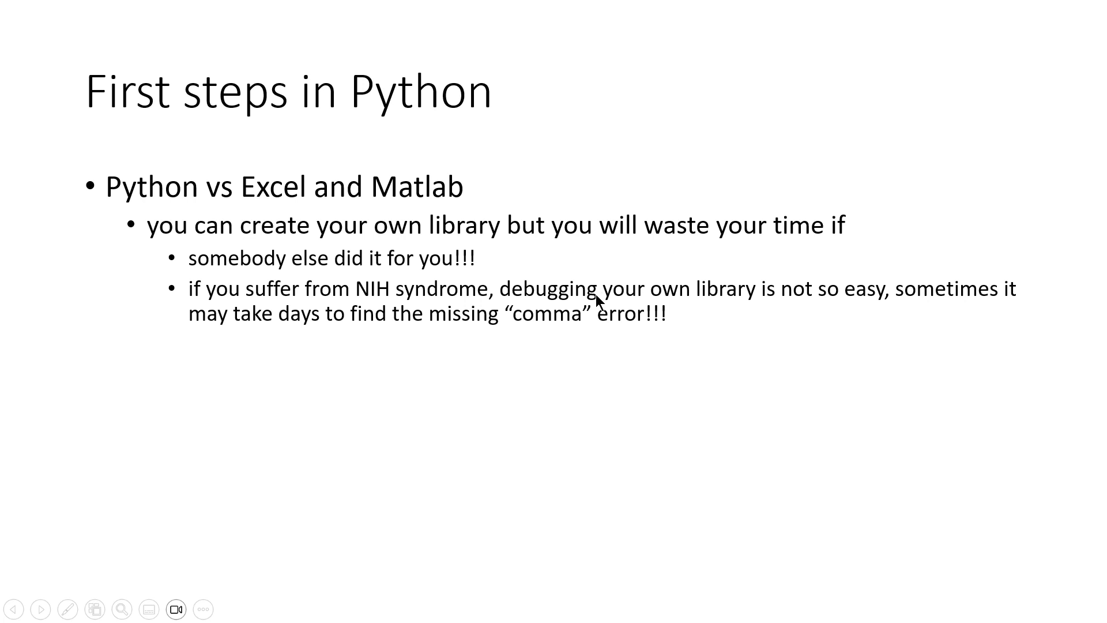
mouse_move(481, 340)
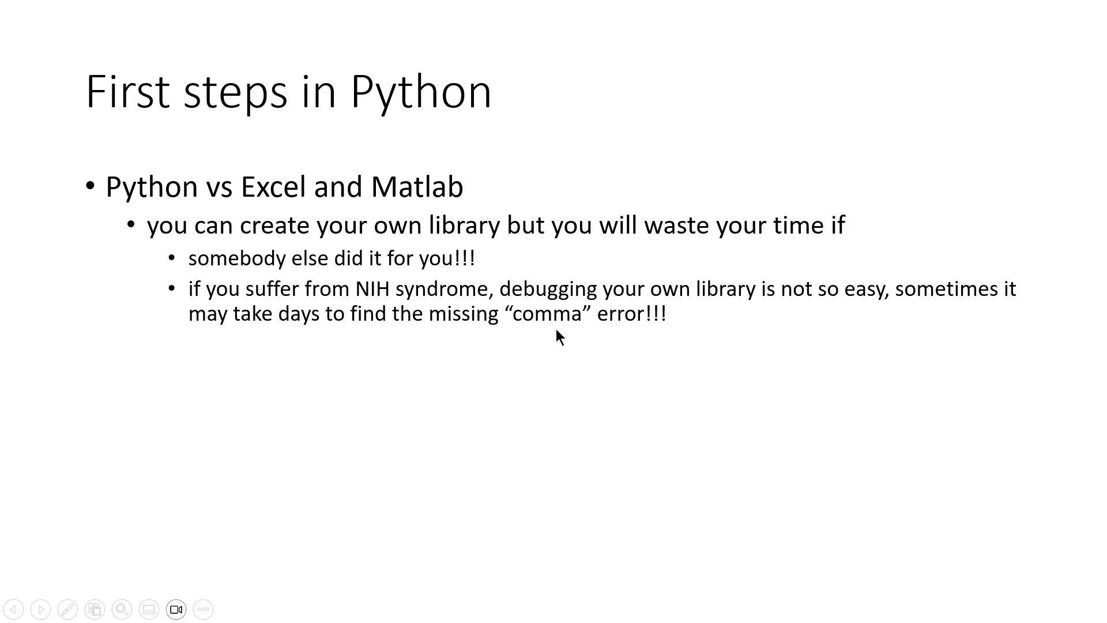
mouse_move(550, 334)
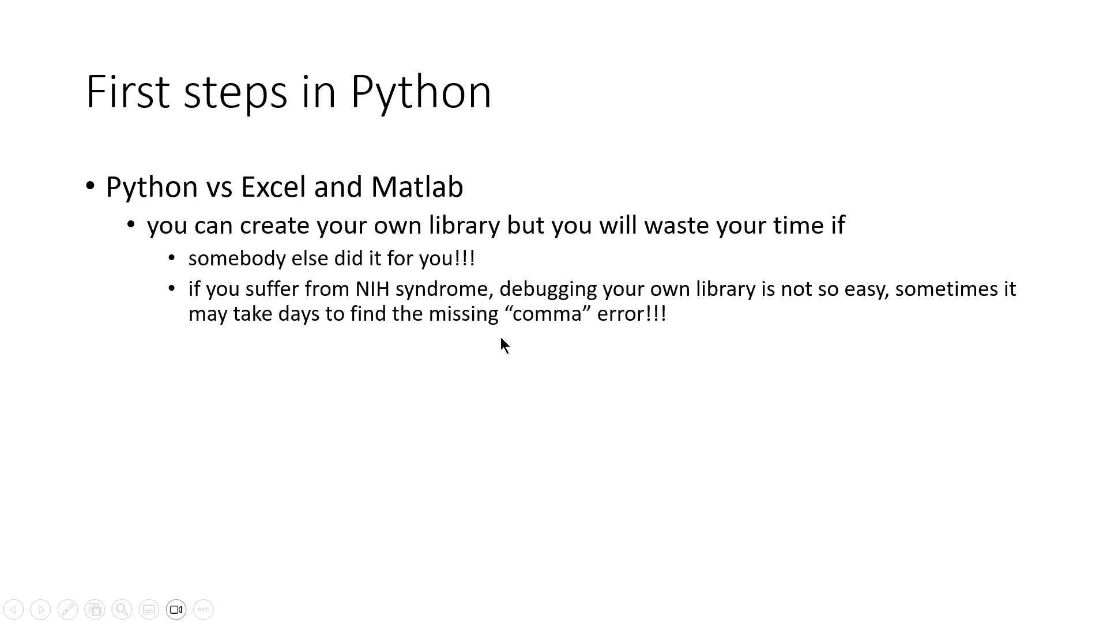
mouse_move(442, 327)
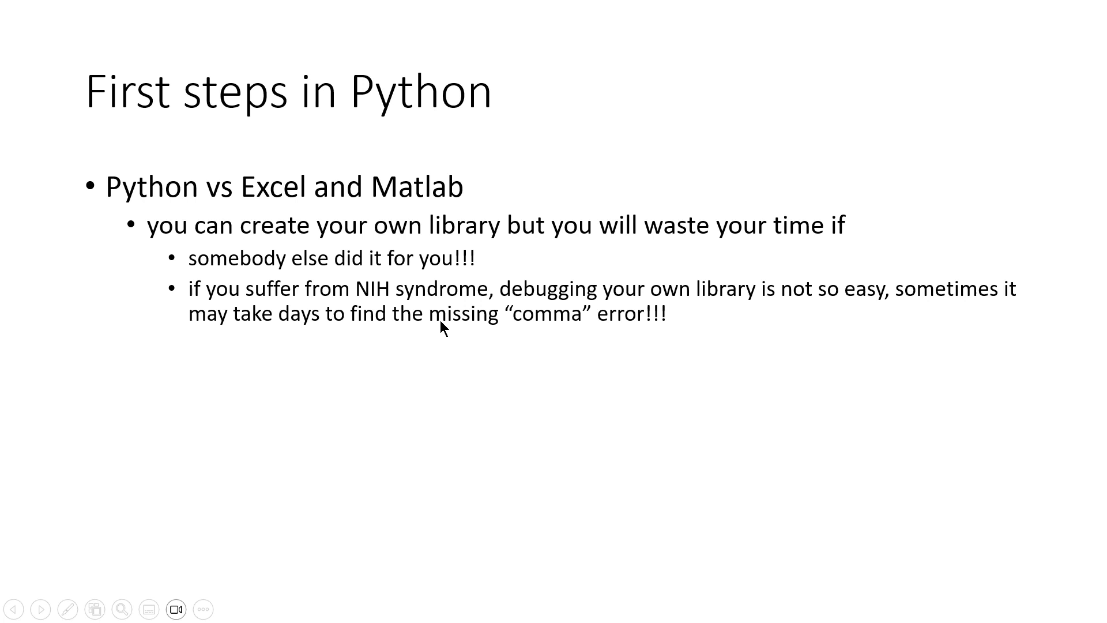
mouse_move(361, 354)
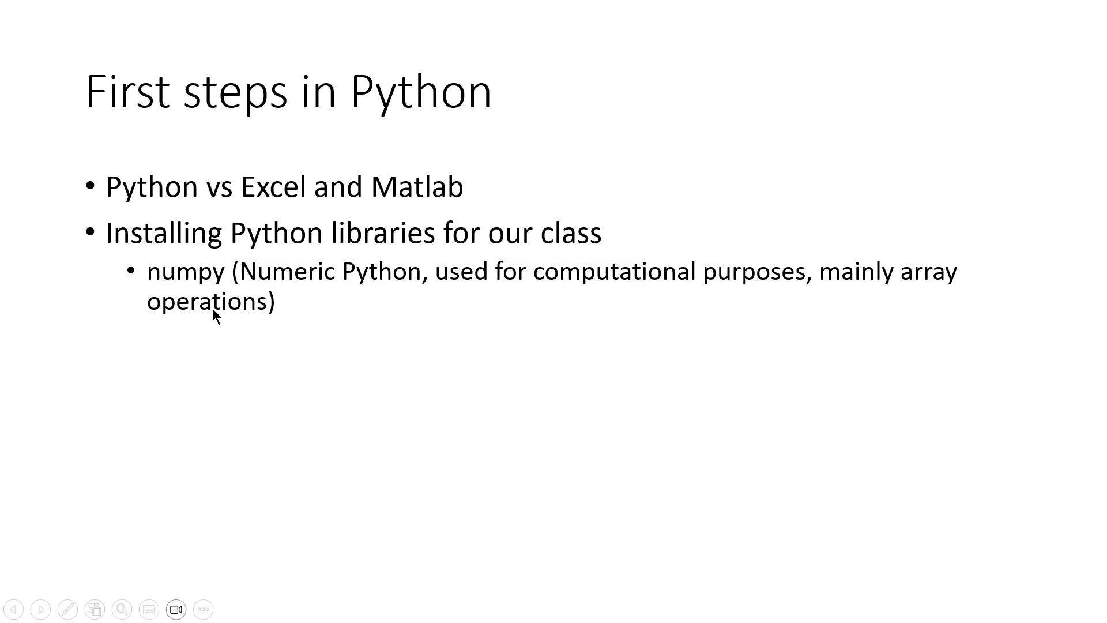
mouse_move(311, 341)
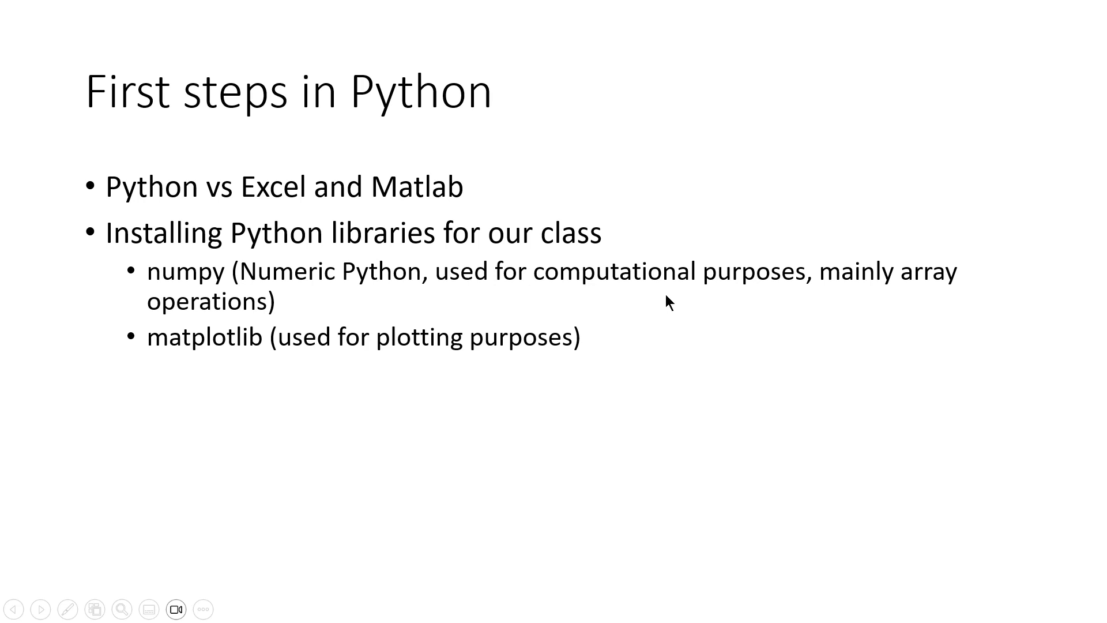
mouse_move(490, 310)
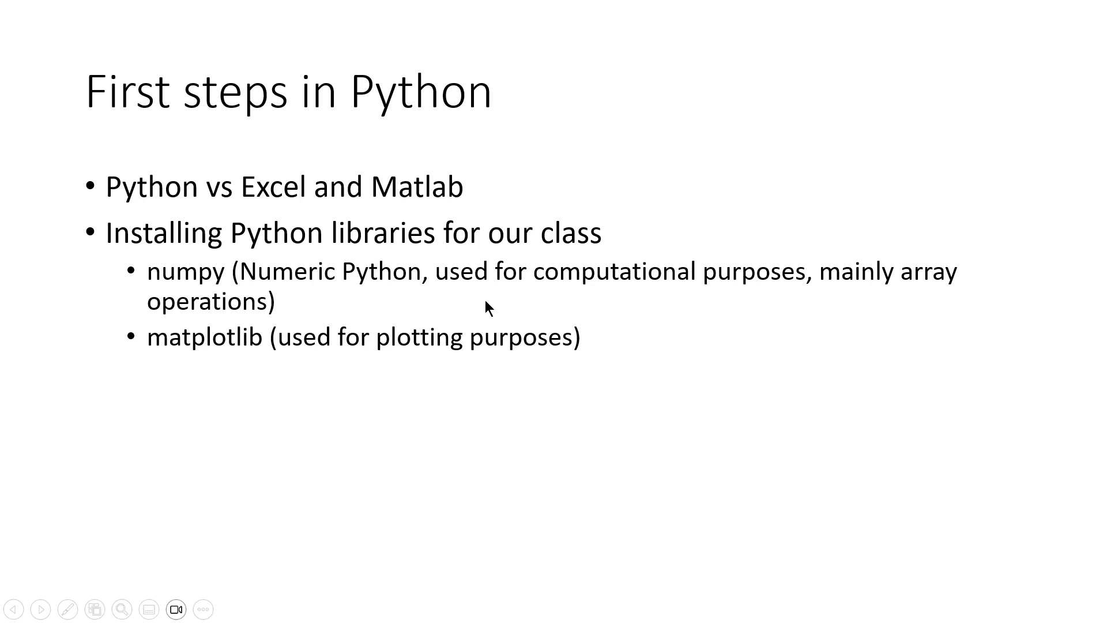
mouse_move(233, 318)
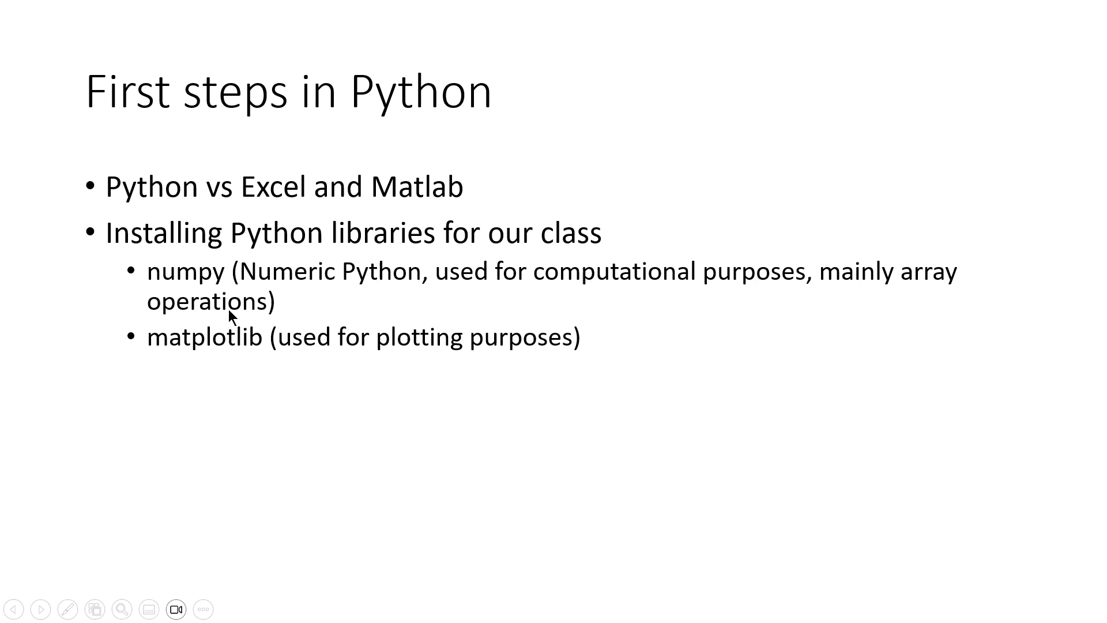
mouse_move(253, 358)
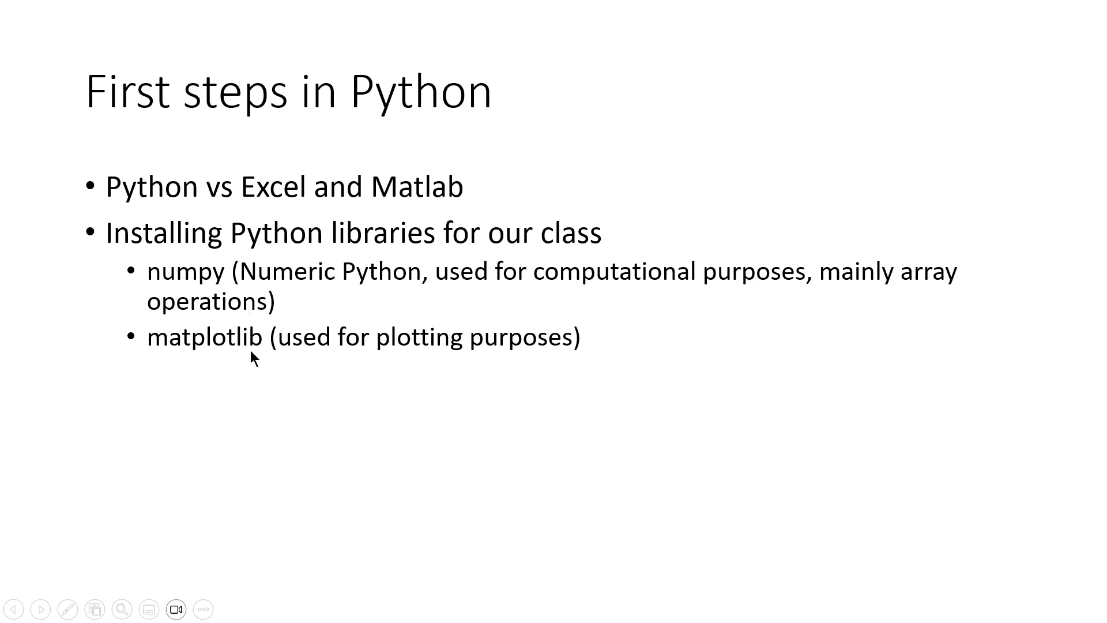
mouse_move(514, 357)
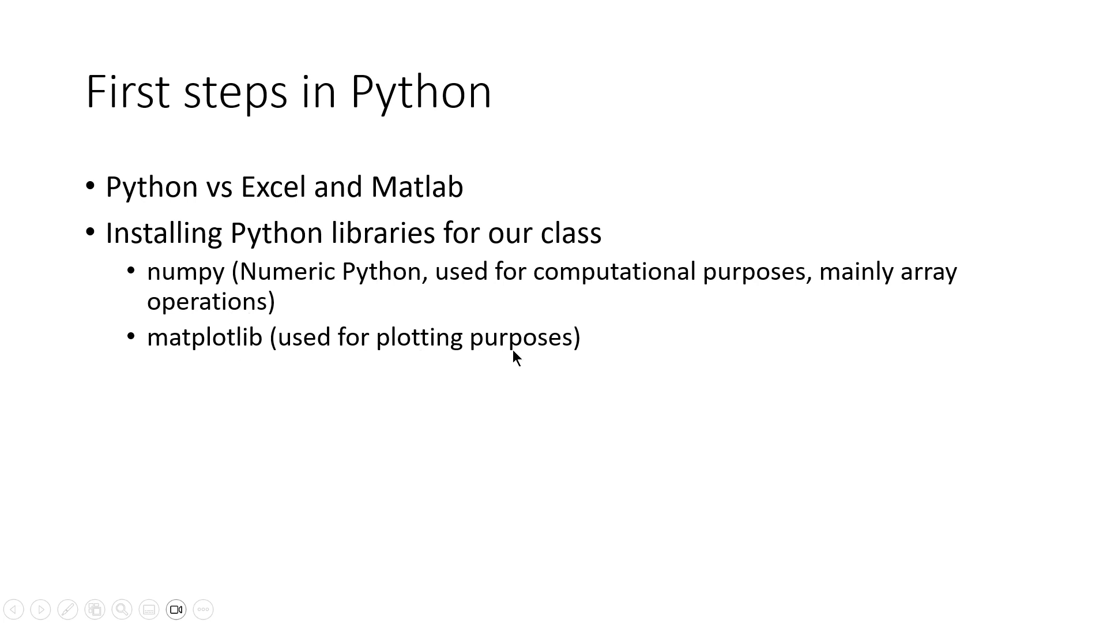
Advance from the numpy/matplotlib install slide to the summary slide listing topics and ChatGPT as debugger
click(40, 609)
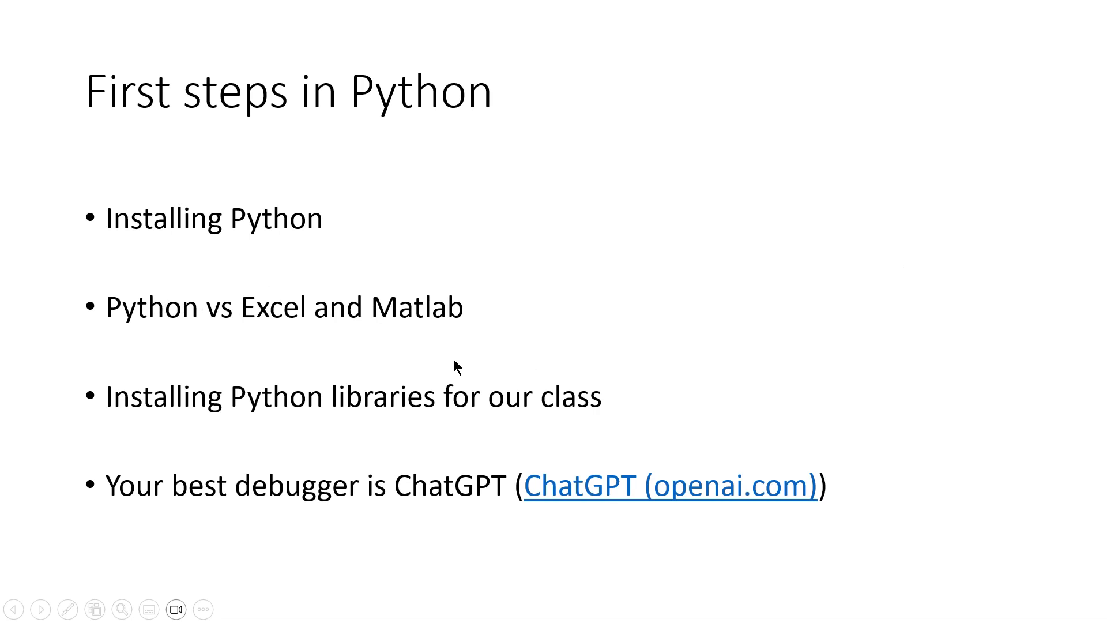
mouse_move(269, 334)
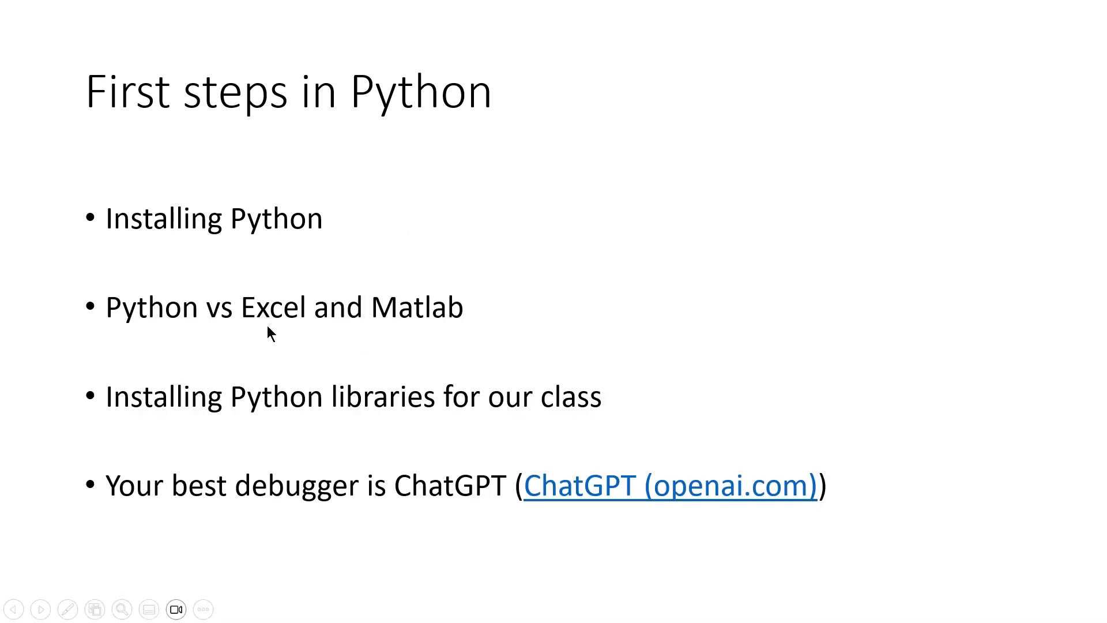
mouse_move(456, 495)
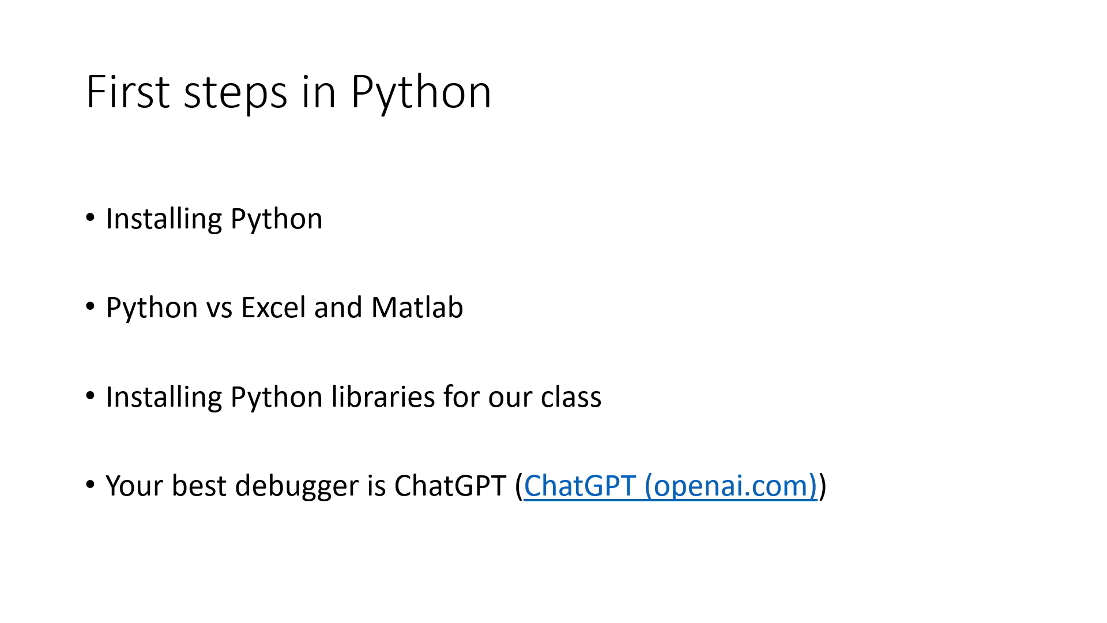
mouse_move(487, 492)
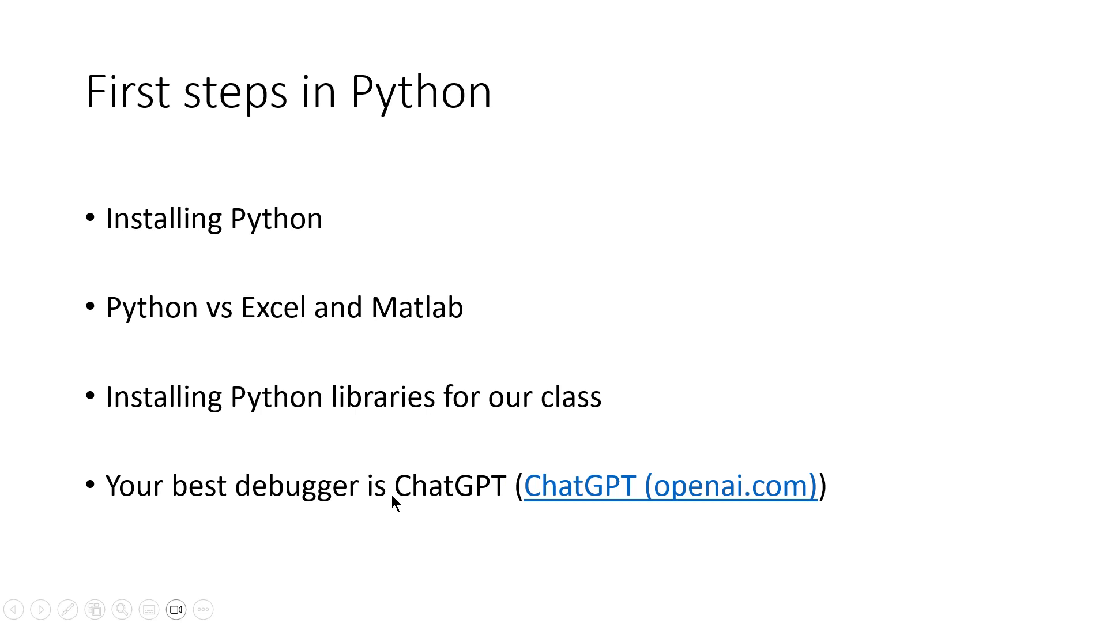
mouse_move(278, 522)
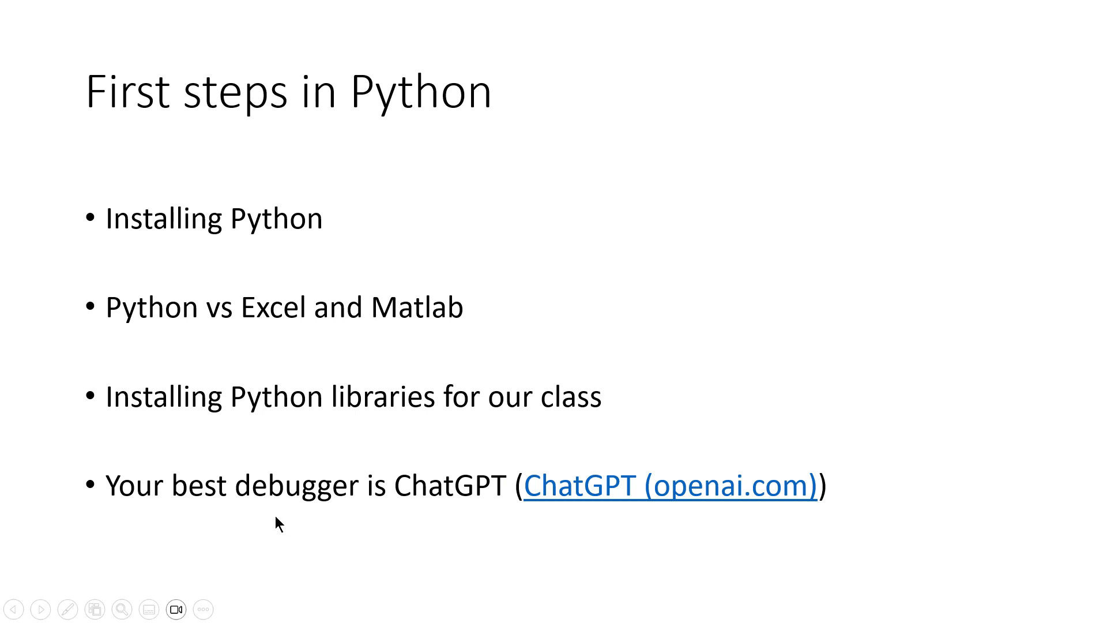